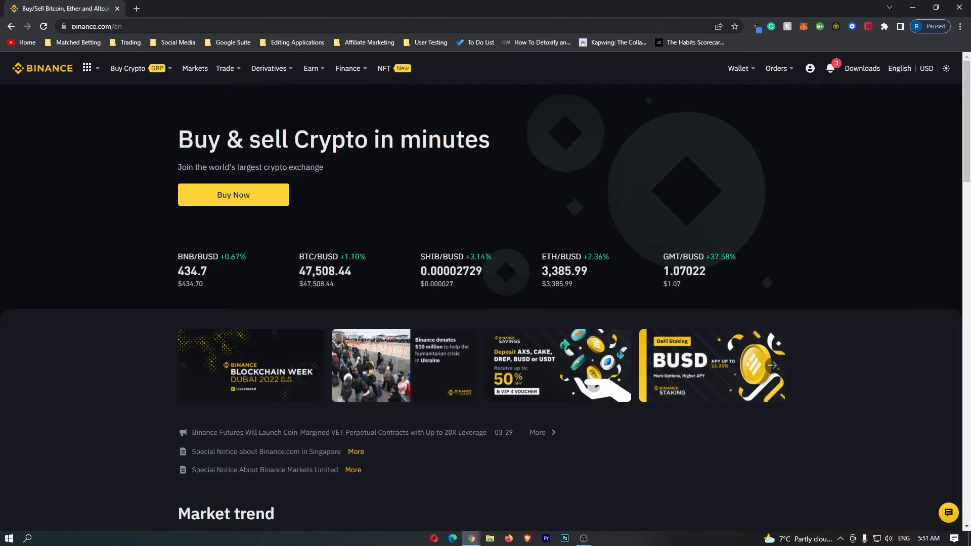
mouse_move(259, 95)
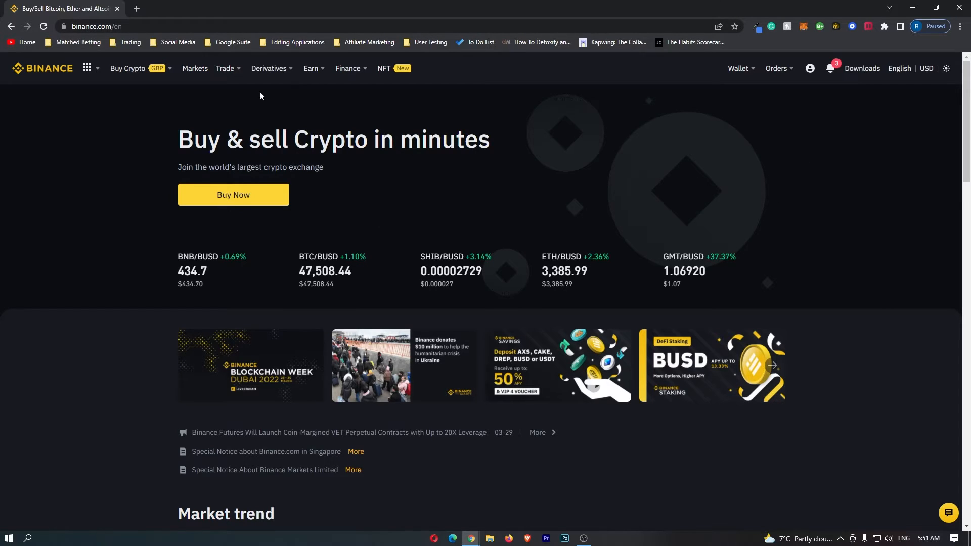
mouse_move(617, 246)
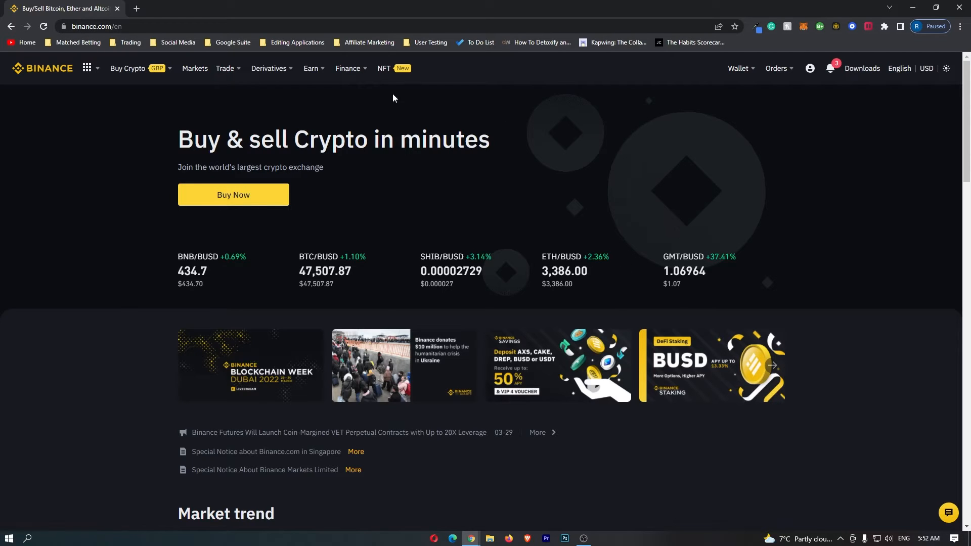
- Go to the Convert portal from the Trade menu
click(225, 68)
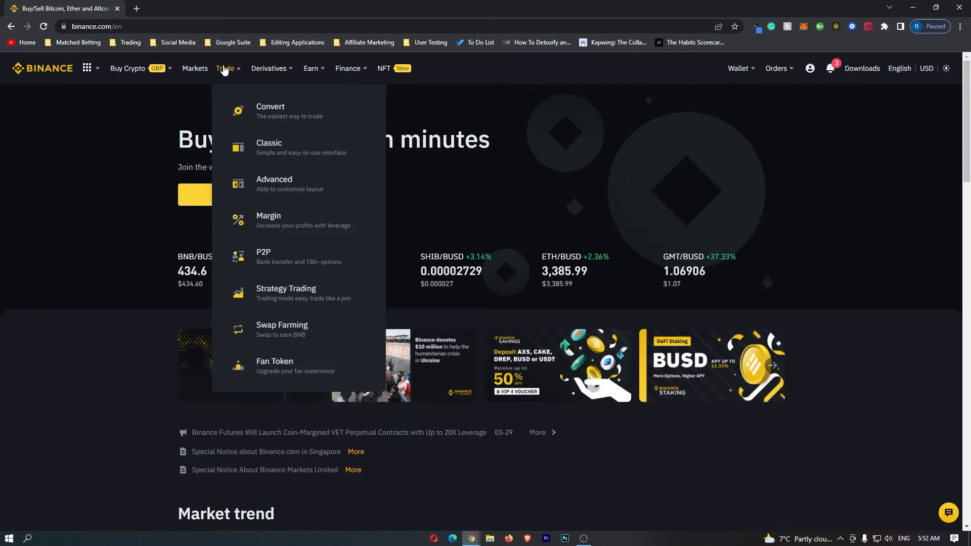
mouse_move(273, 184)
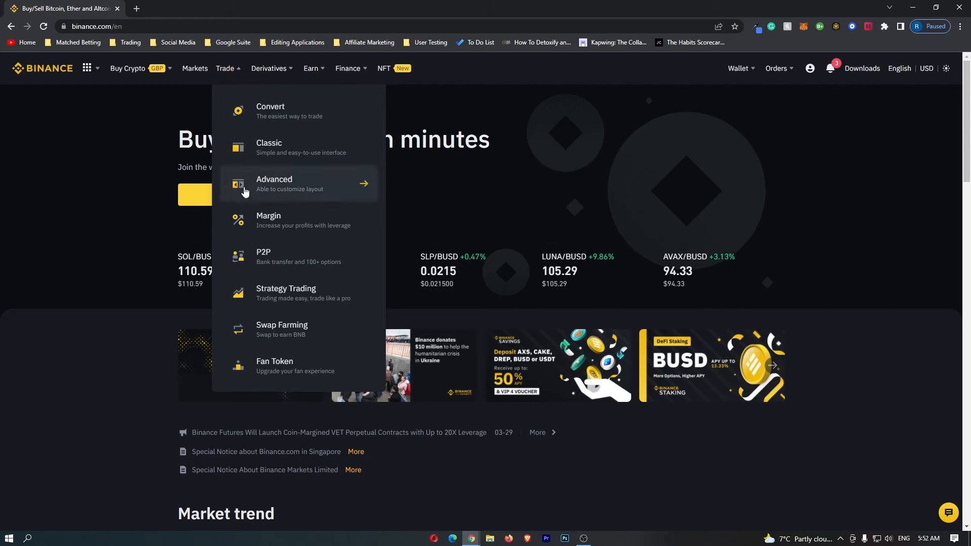
mouse_move(301, 110)
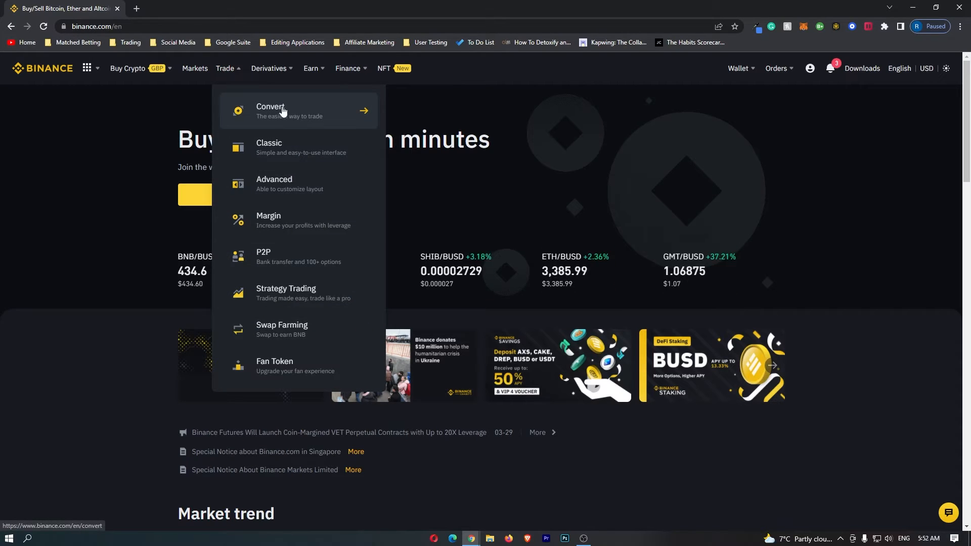
click(271, 107)
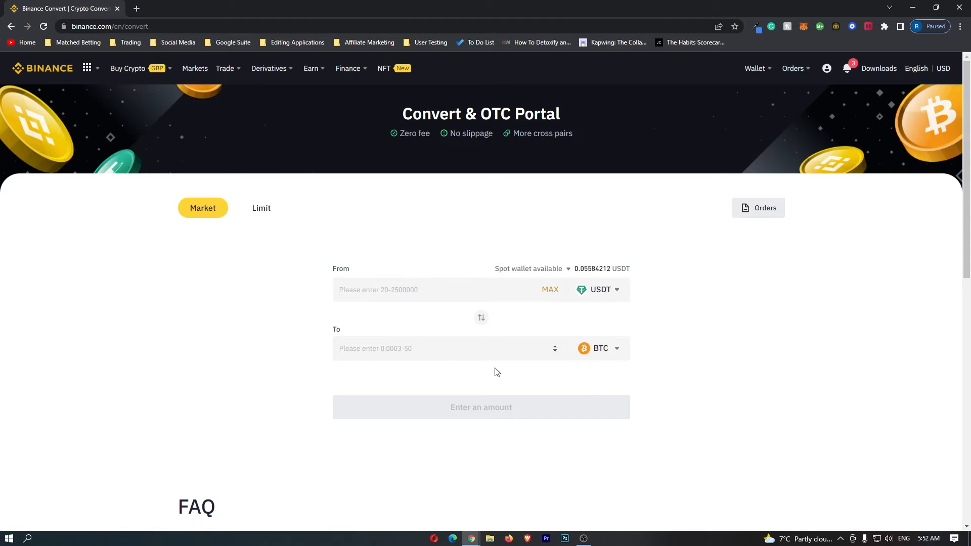
mouse_move(653, 316)
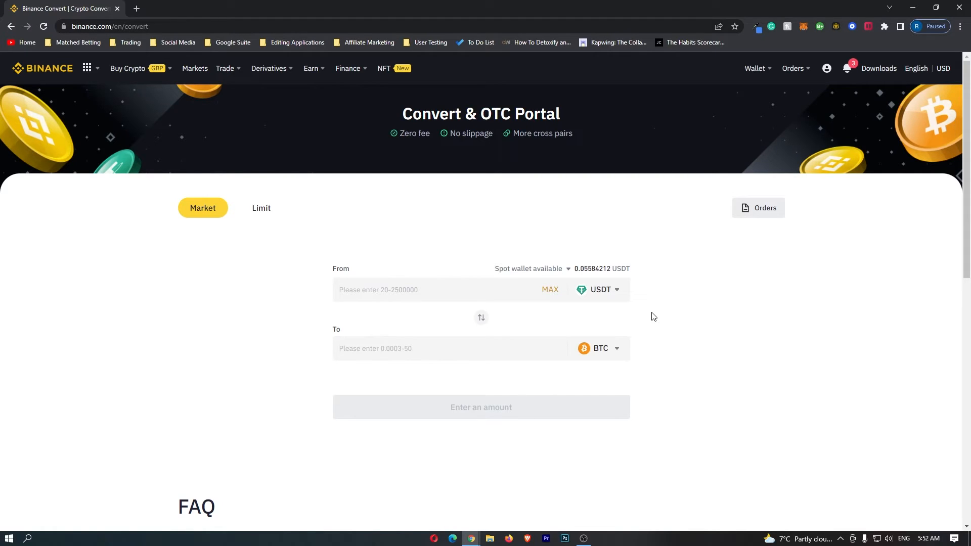
mouse_move(617, 304)
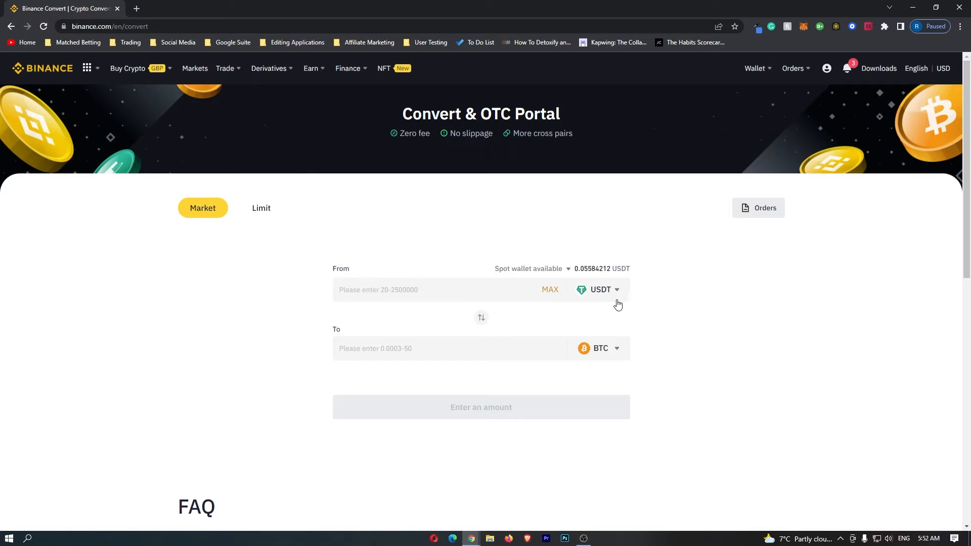
mouse_move(630, 311)
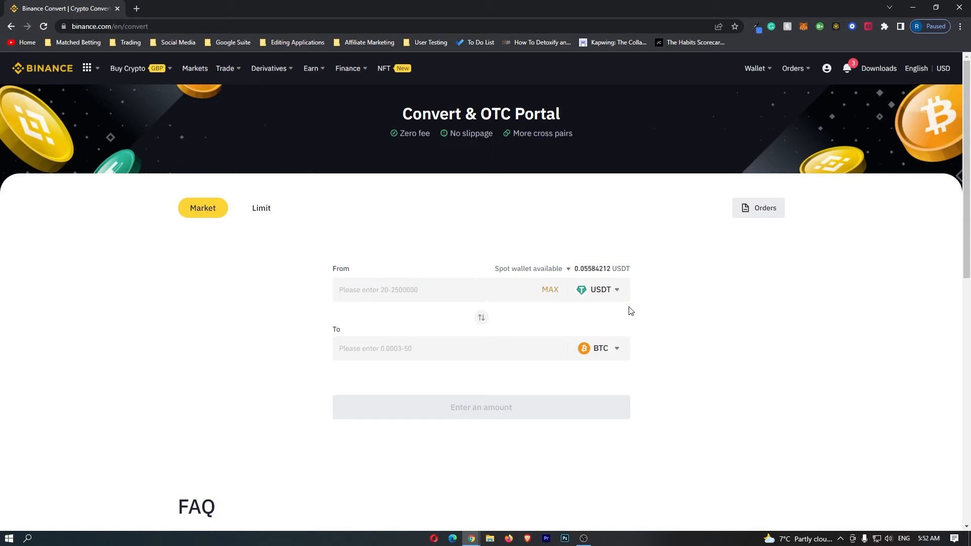
mouse_move(320, 282)
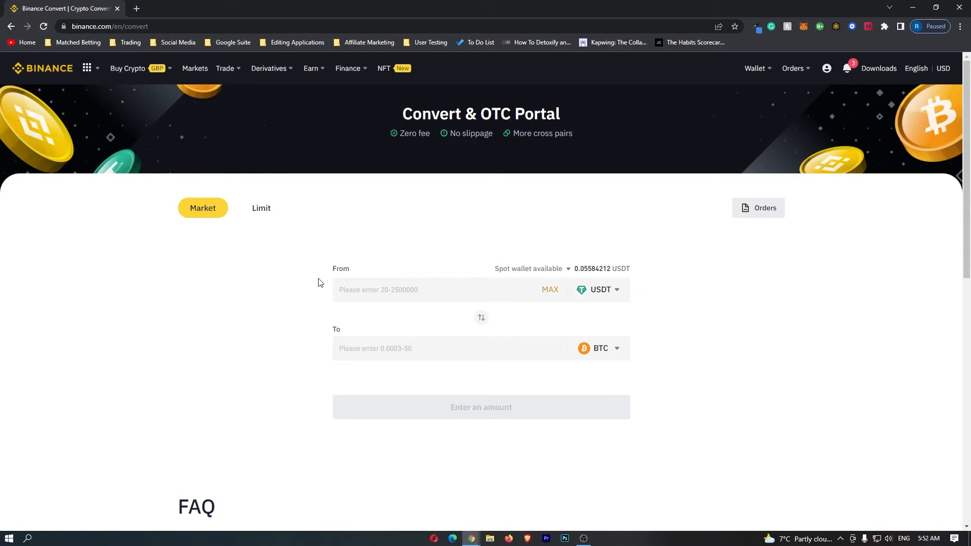
mouse_move(617, 294)
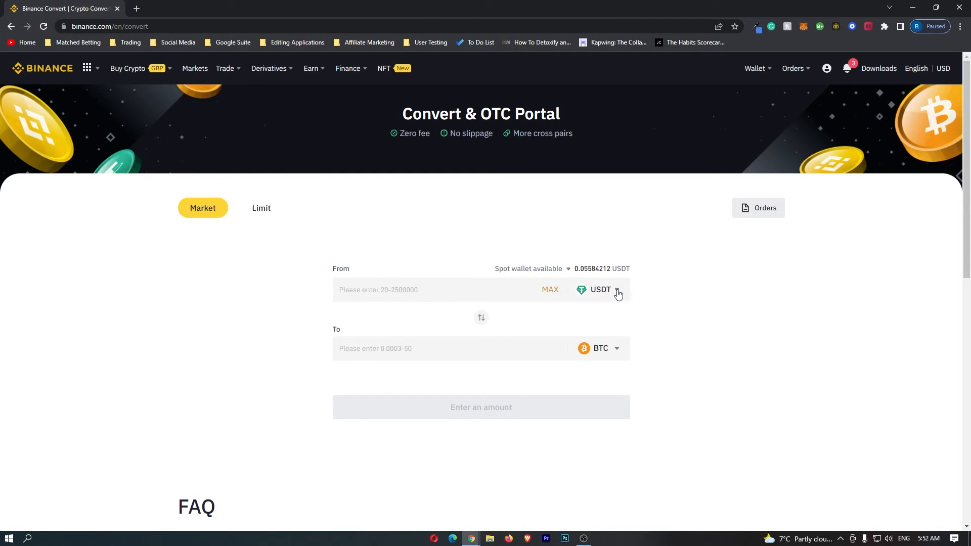
- Search for 'usdc' and pick USDC as the coin to convert from
click(599, 289)
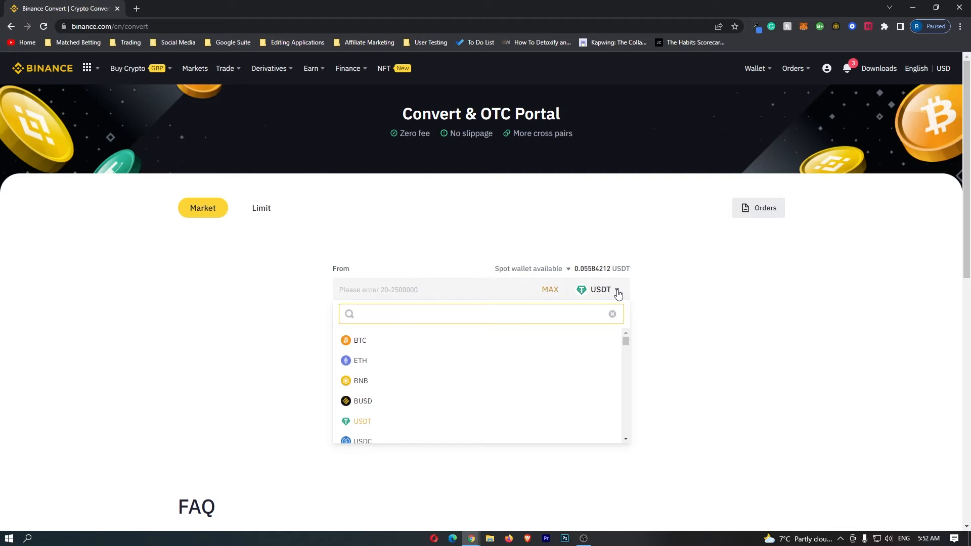
text(usdc)
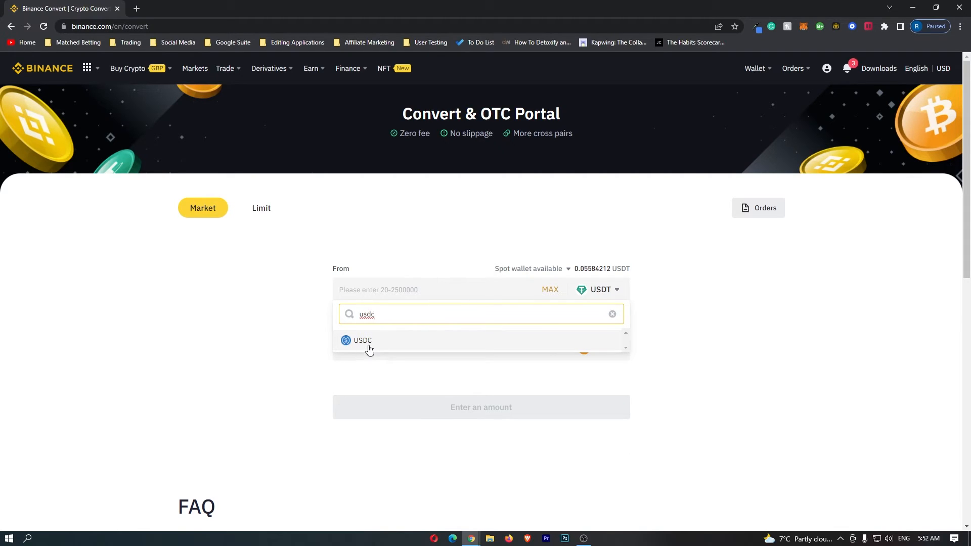
click(362, 339)
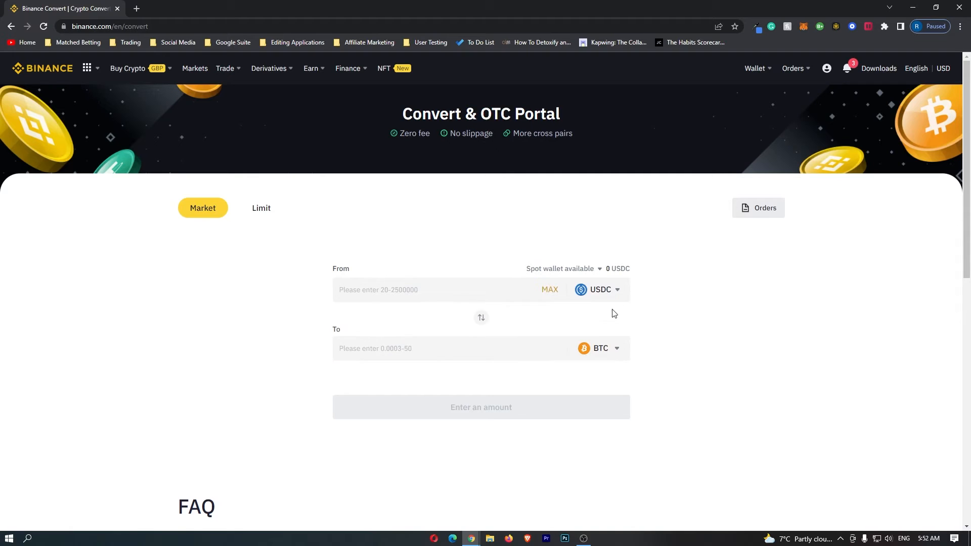
mouse_move(586, 301)
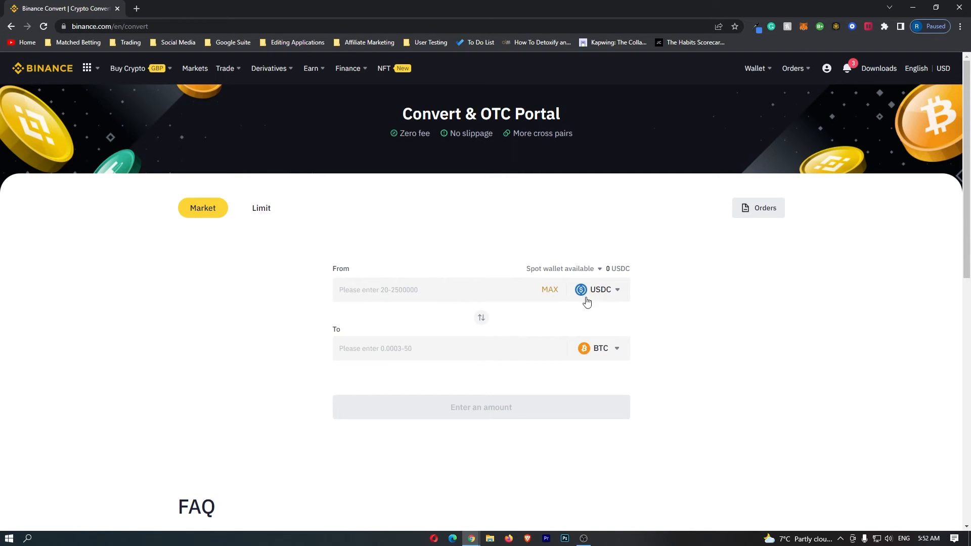
mouse_move(640, 322)
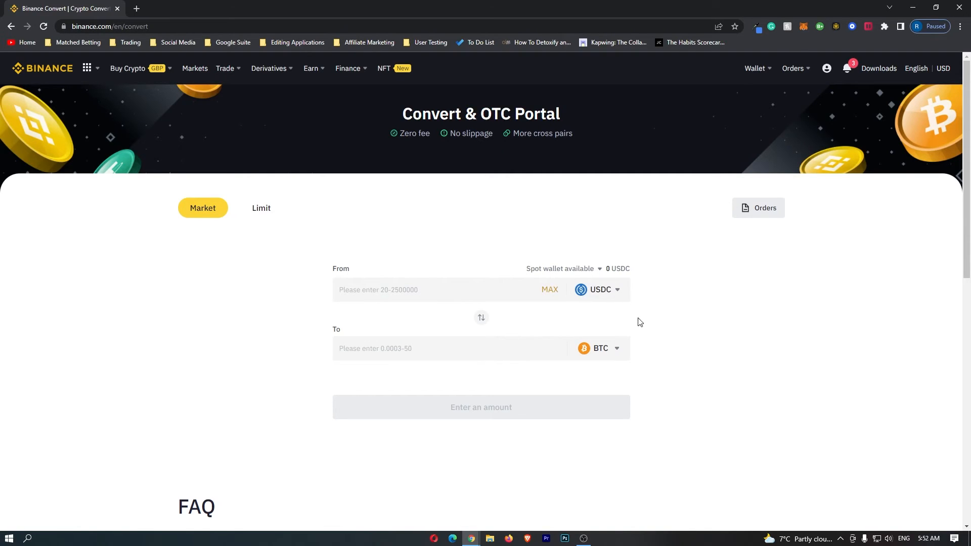
mouse_move(621, 356)
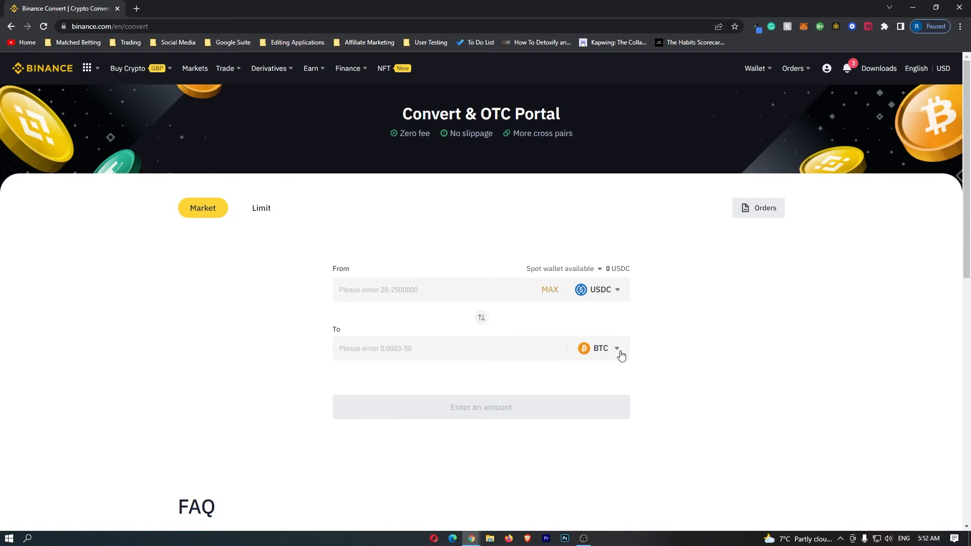
- Replace BTC with USDT as the receiving currency via a 'us' search
click(616, 348)
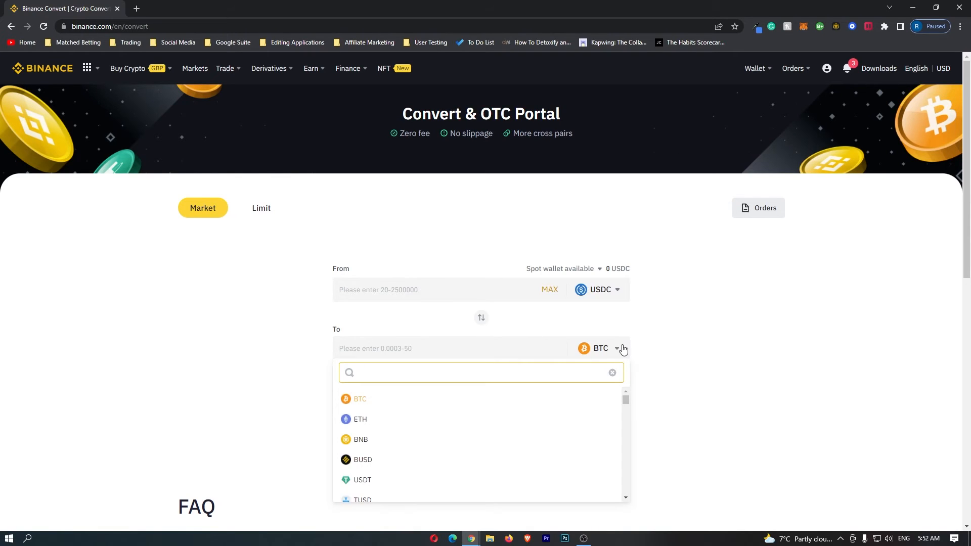
text(usdt)
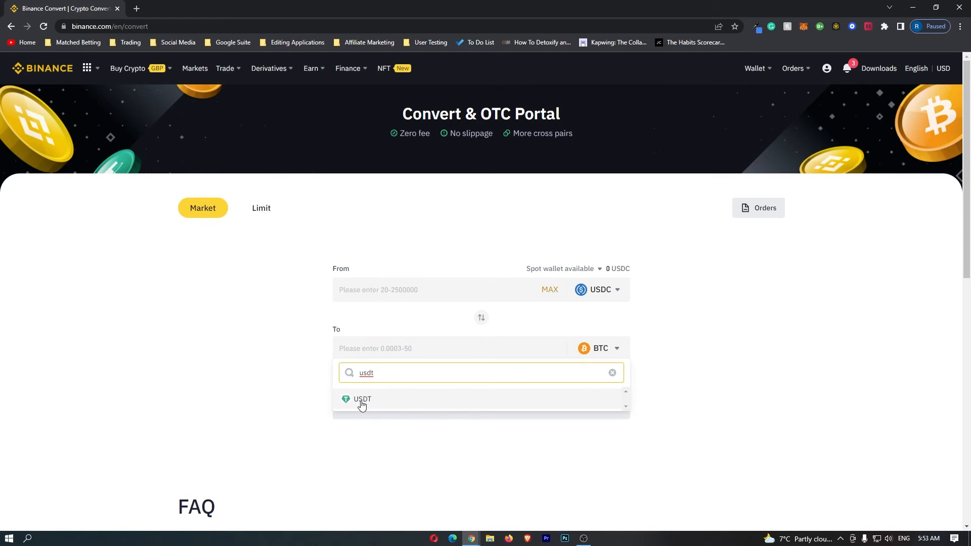
click(362, 399)
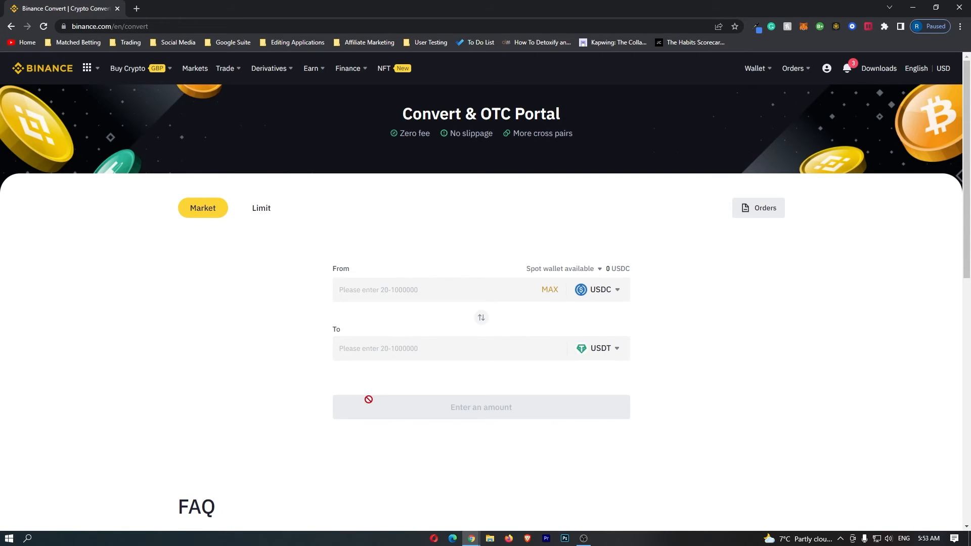
mouse_move(684, 273)
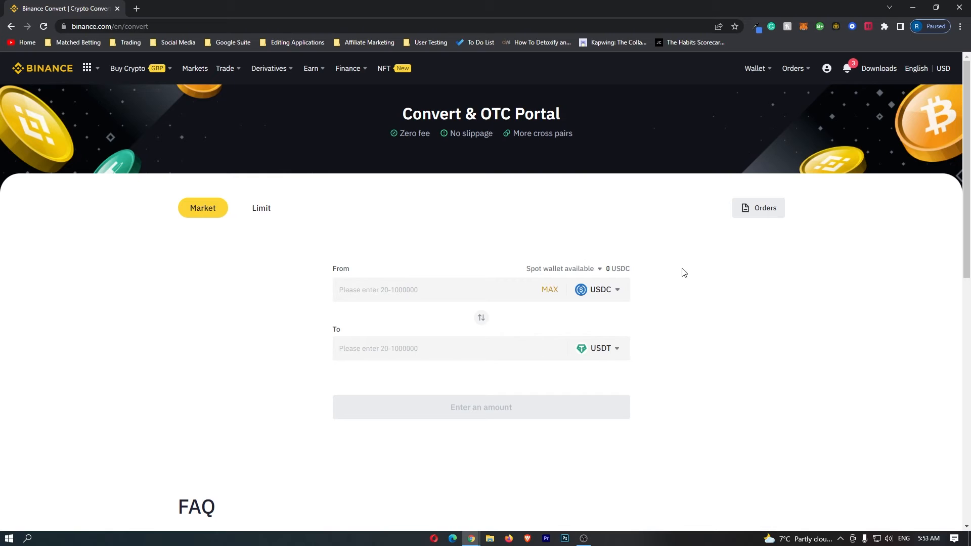
mouse_move(598, 280)
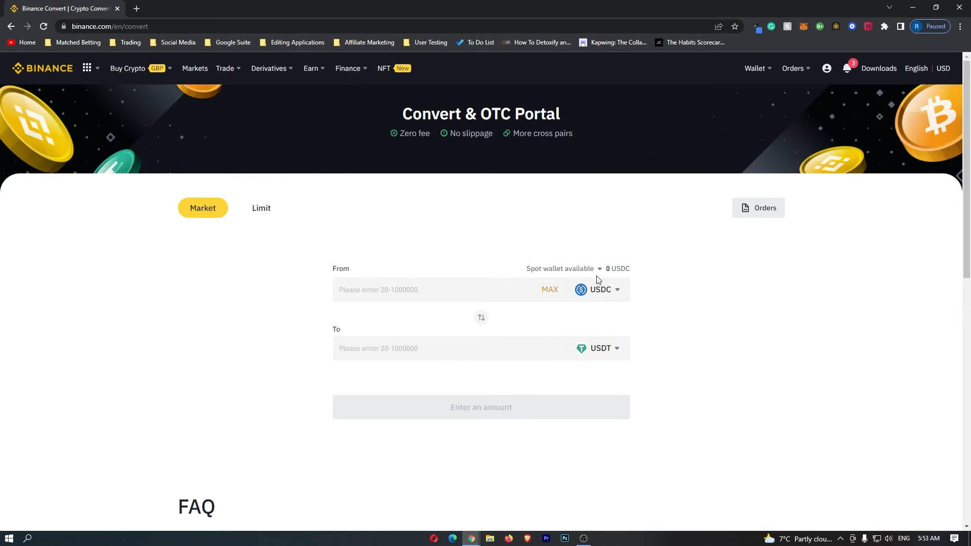
mouse_move(617, 352)
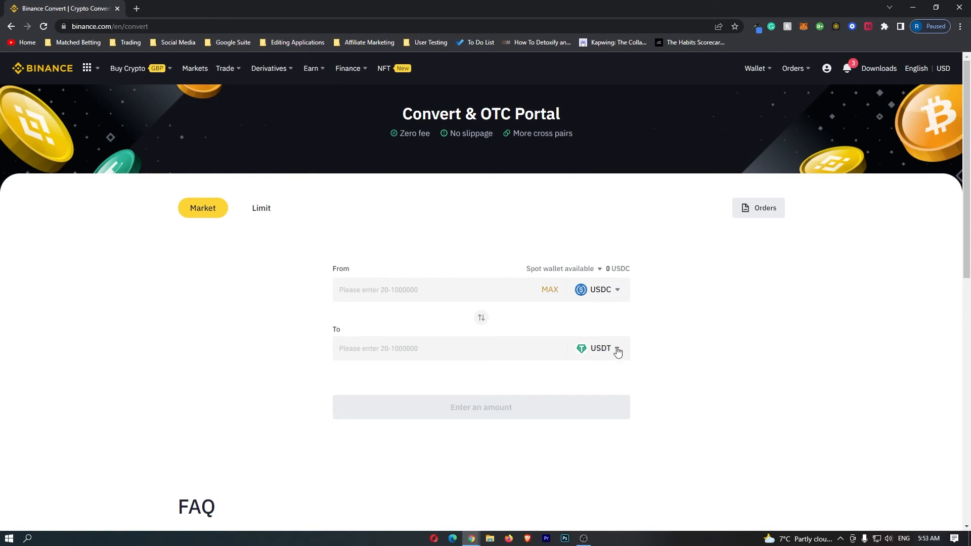
mouse_move(619, 275)
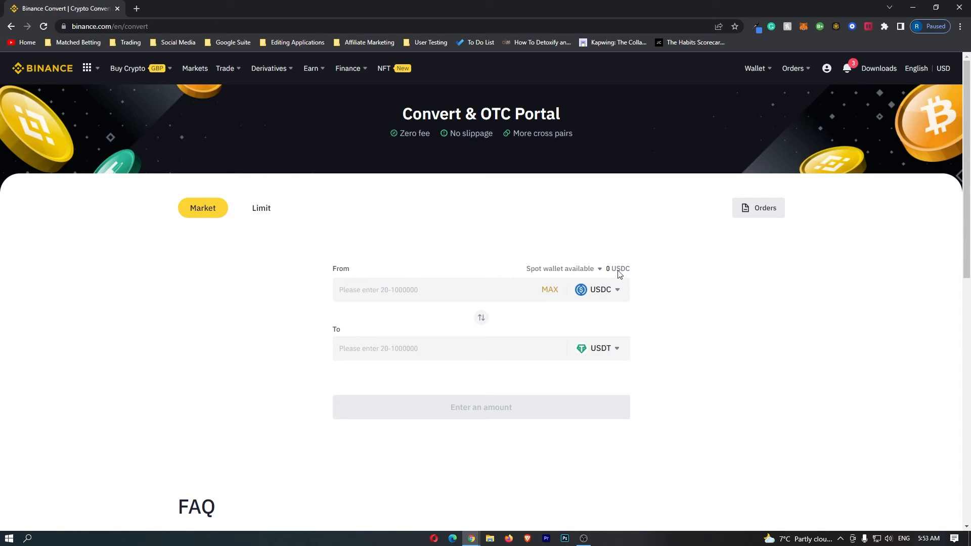
- Enter 100 in the USDC From amount and request the conversion preview
click(428, 290)
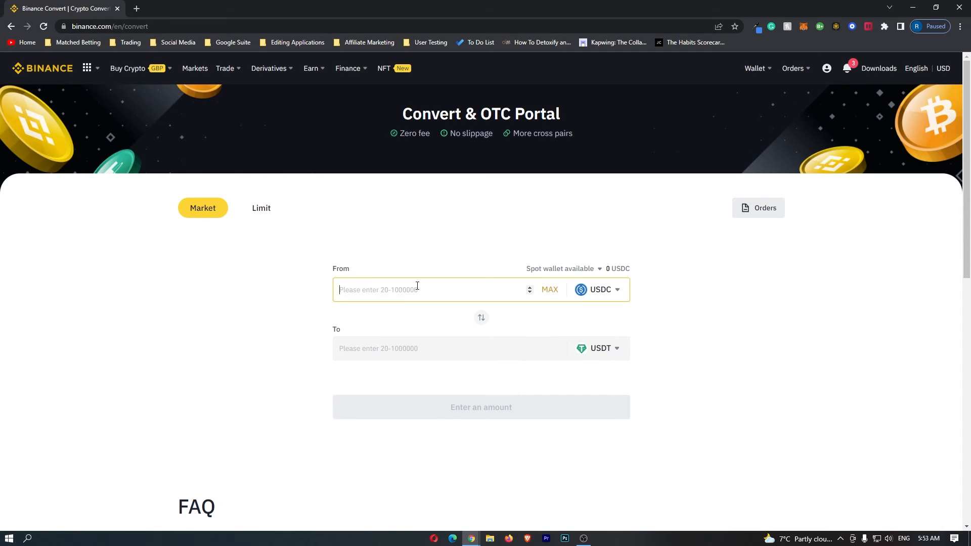
text(1)
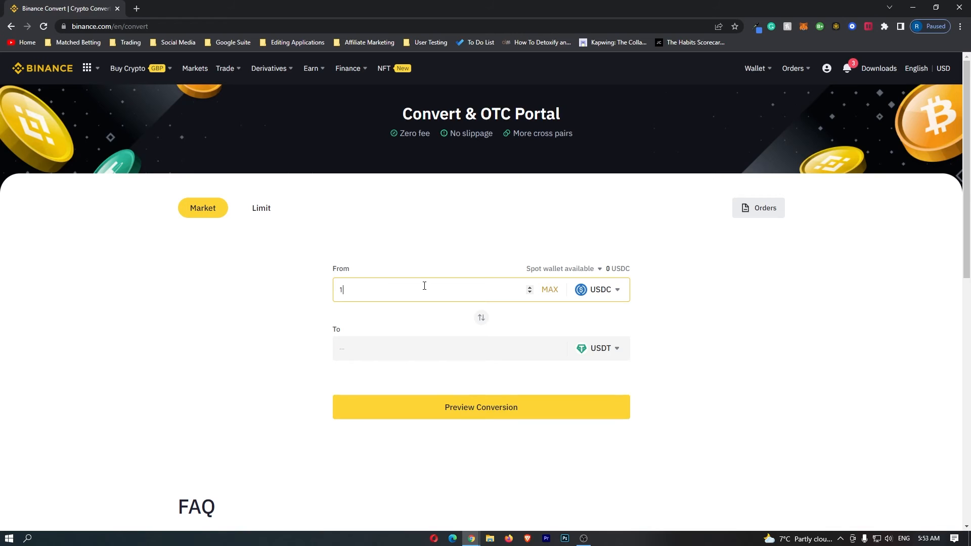
text(00)
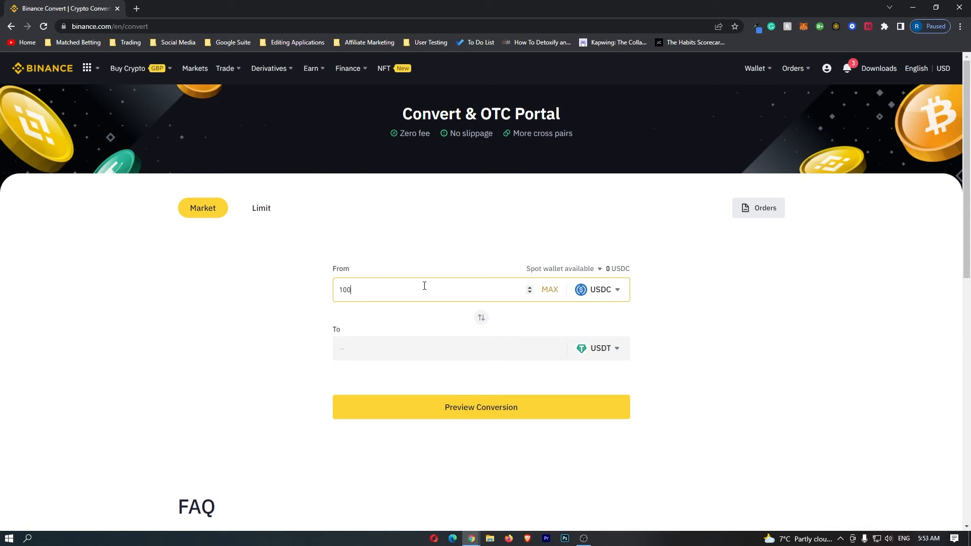
click(480, 406)
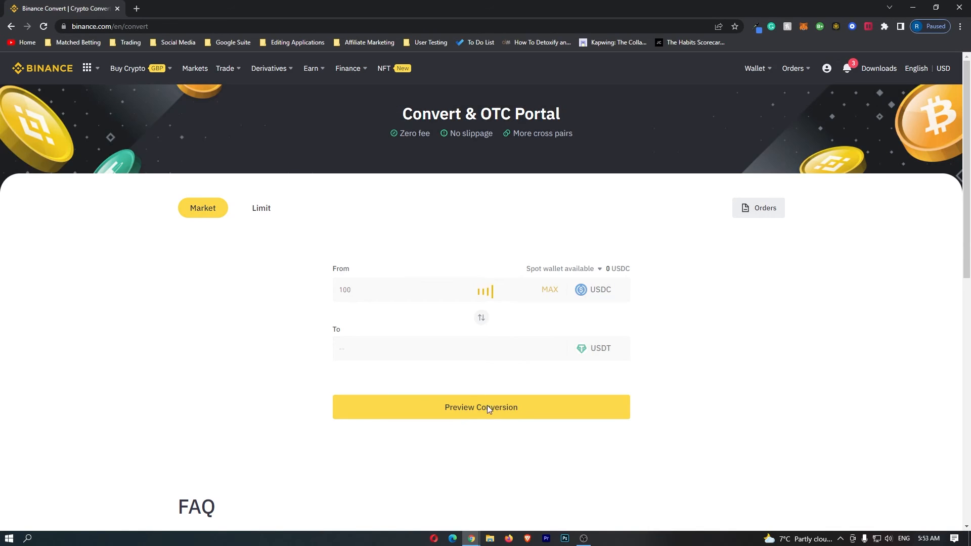
- Show the preview and highlight the 99.89021545 USDT receive amount, then deselect
click(481, 407)
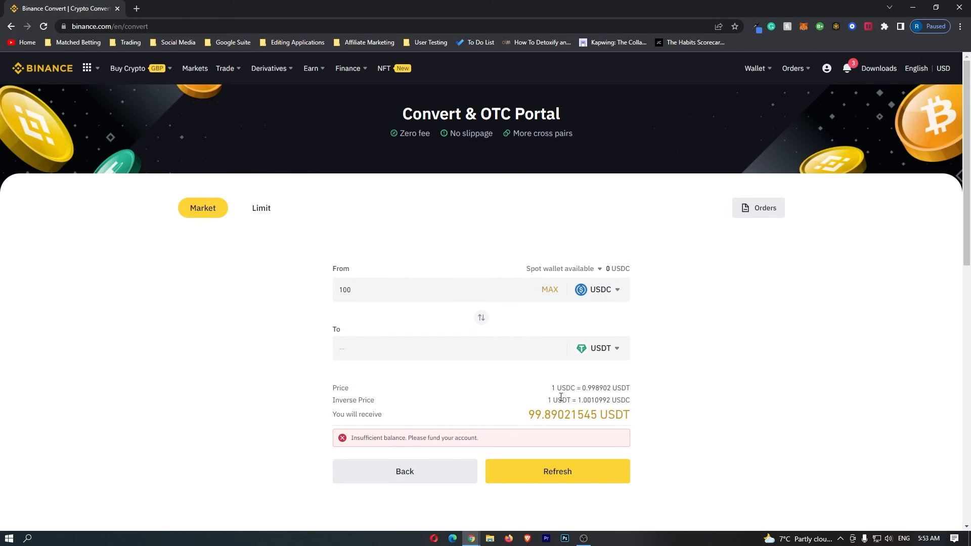
drag(527, 414, 629, 414)
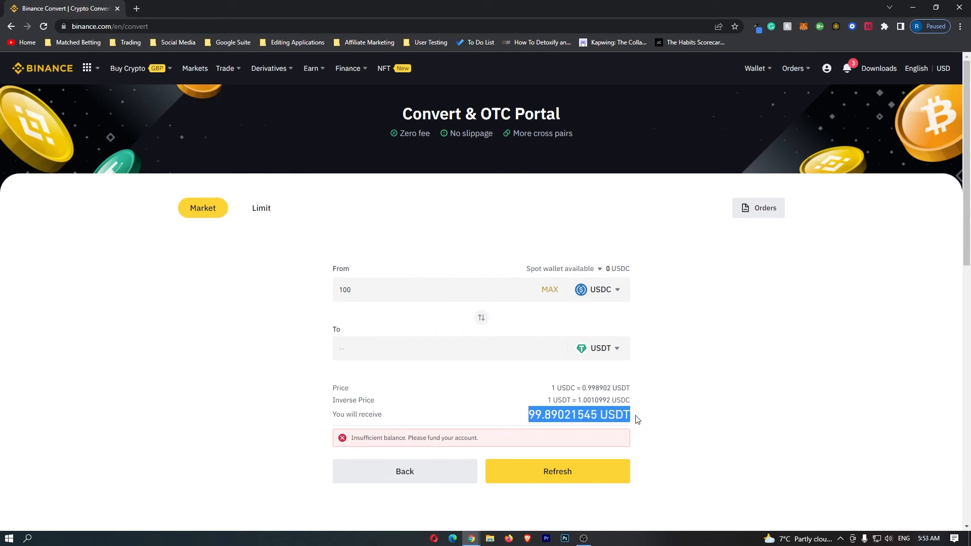
mouse_move(659, 421)
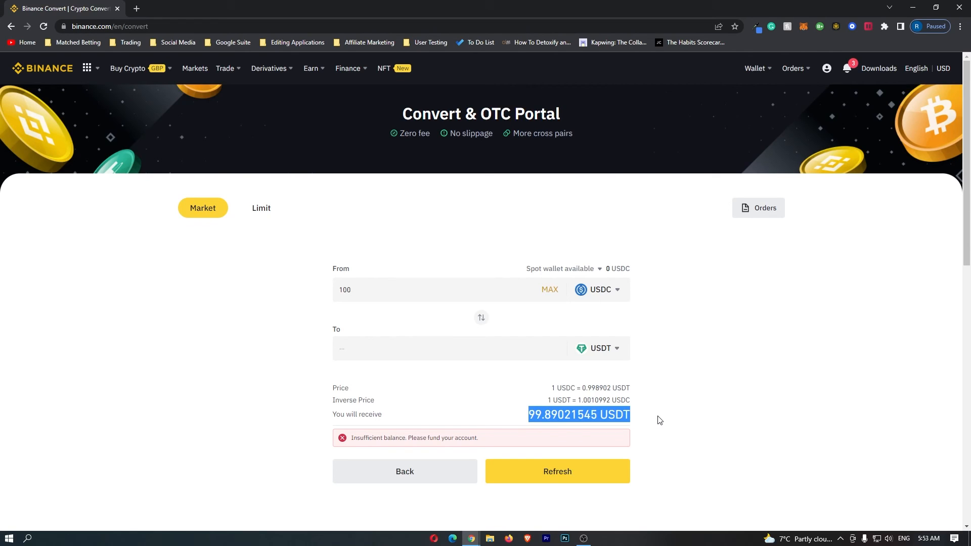
click(557, 416)
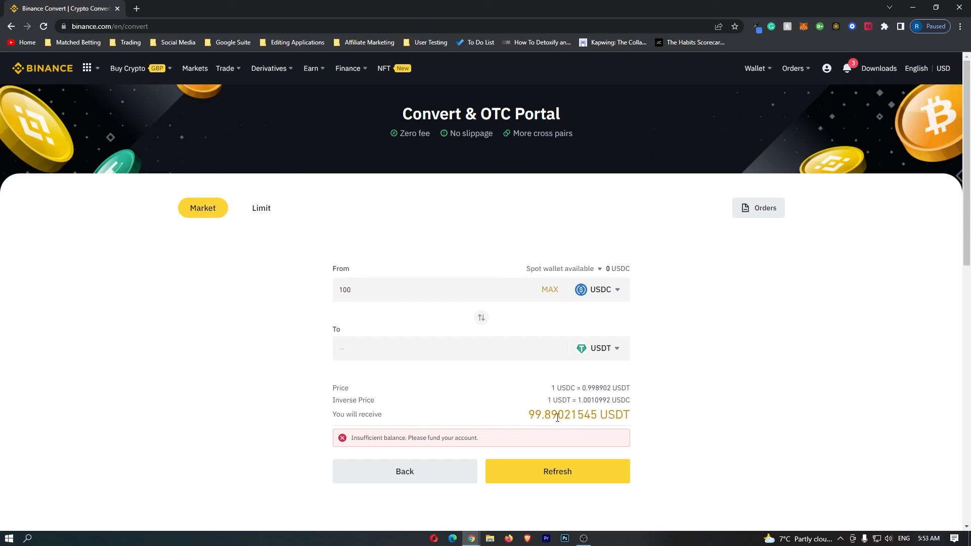